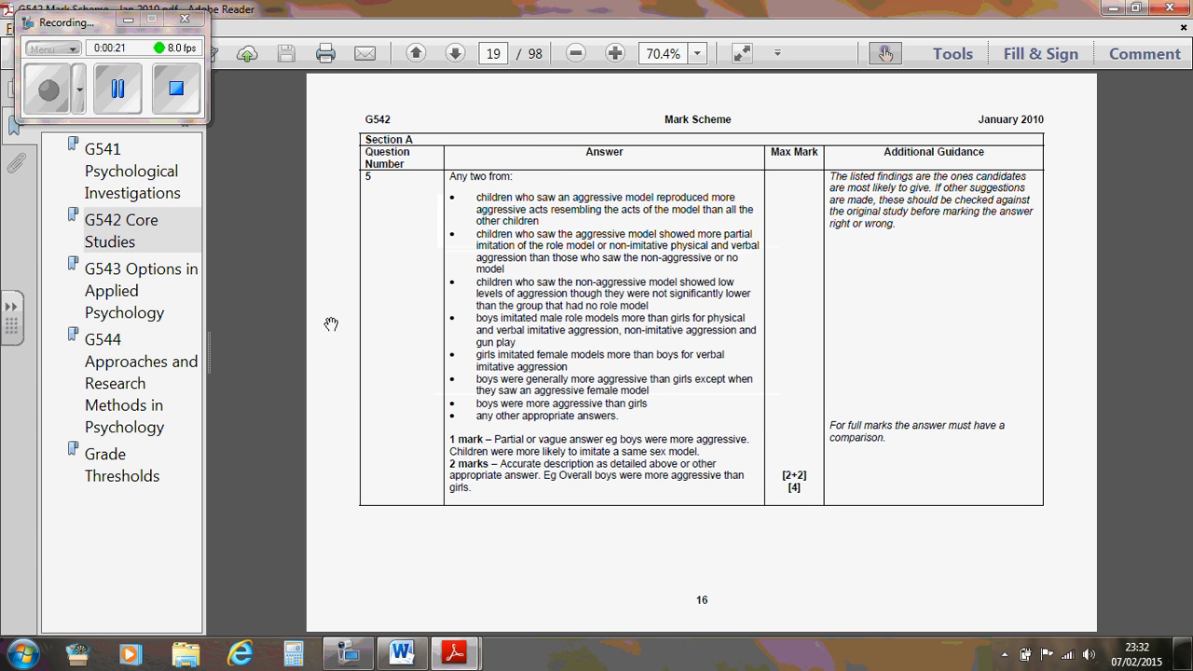
mouse_move(649, 209)
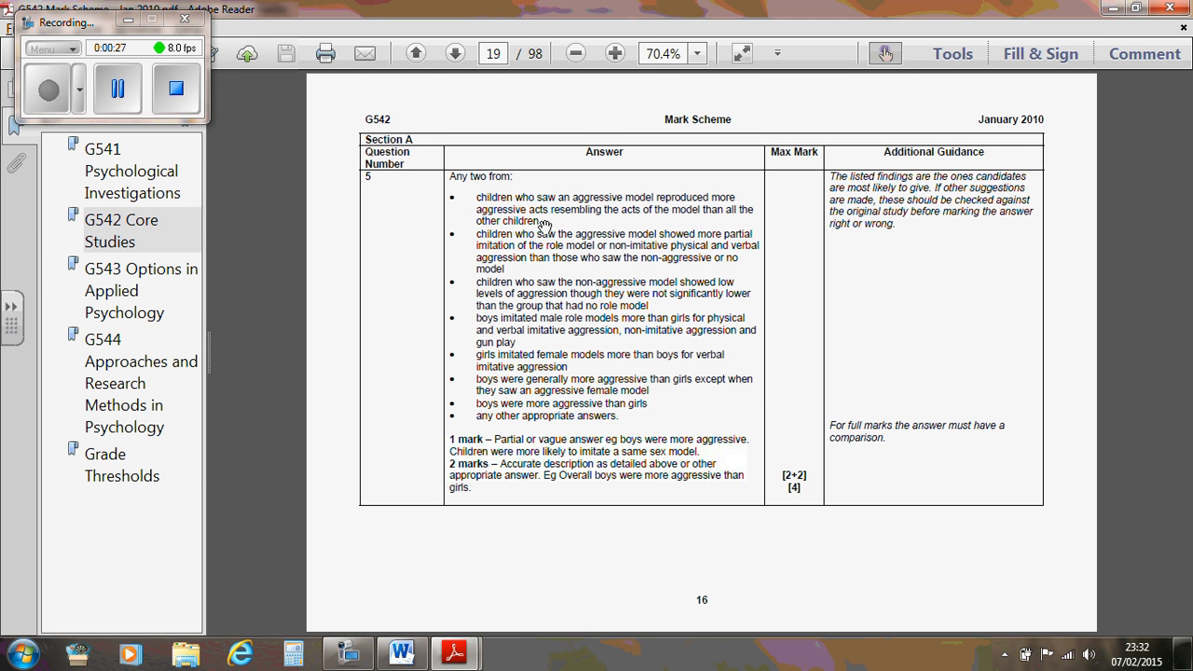
mouse_move(669, 239)
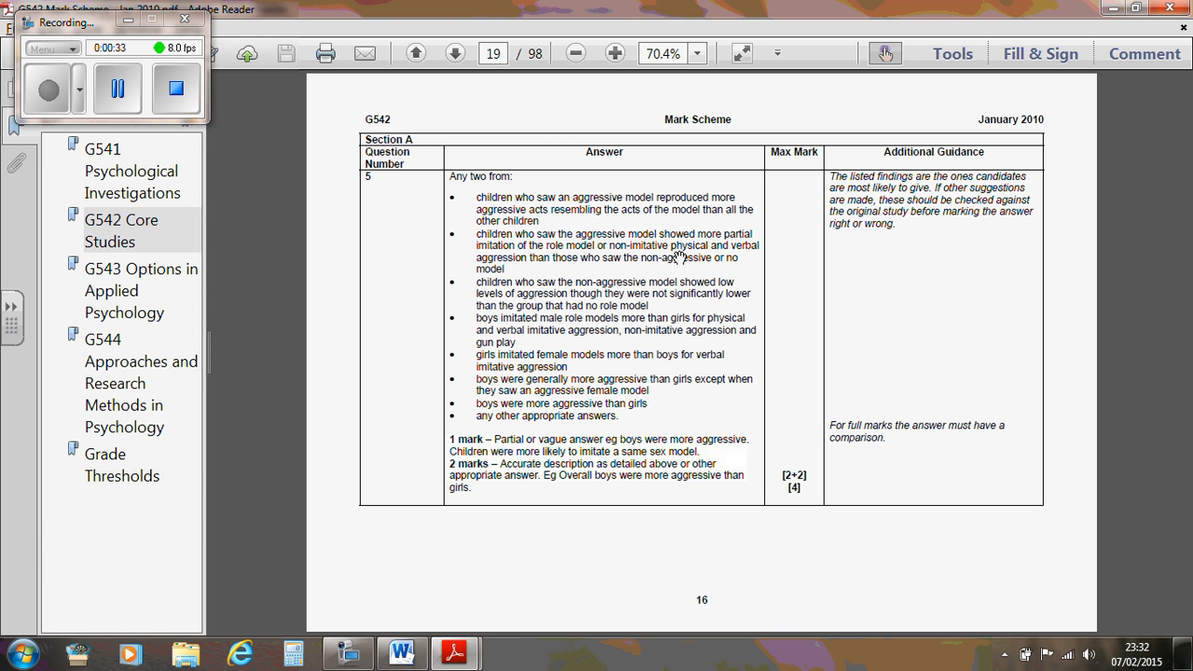
mouse_move(652, 270)
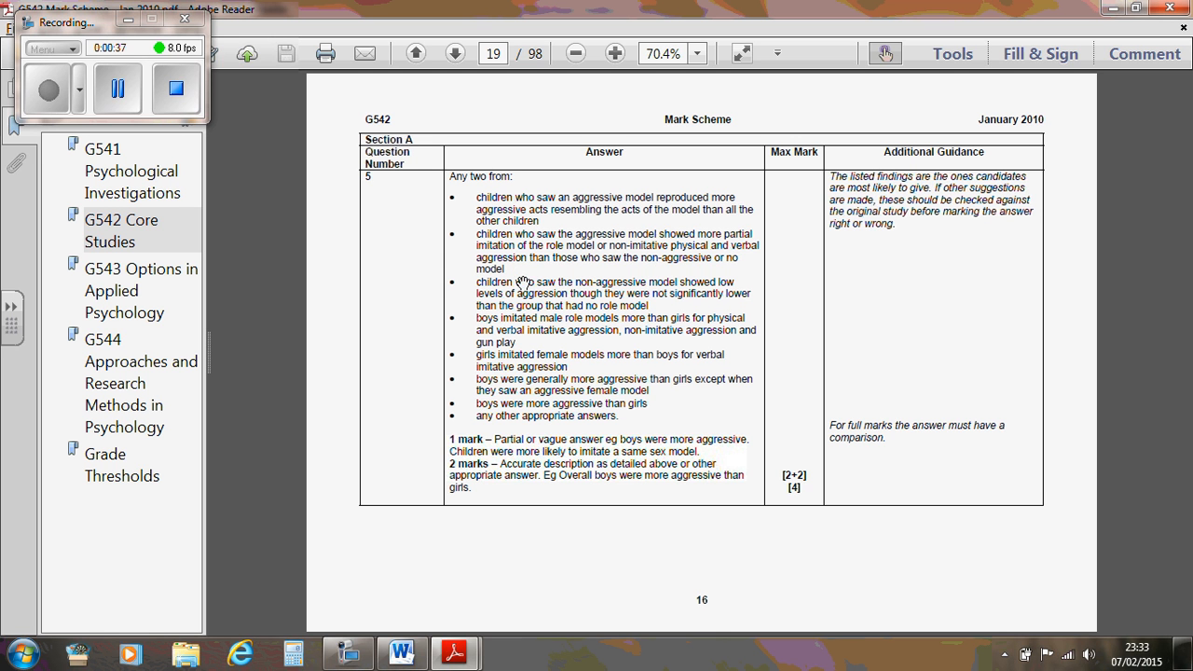
mouse_move(694, 296)
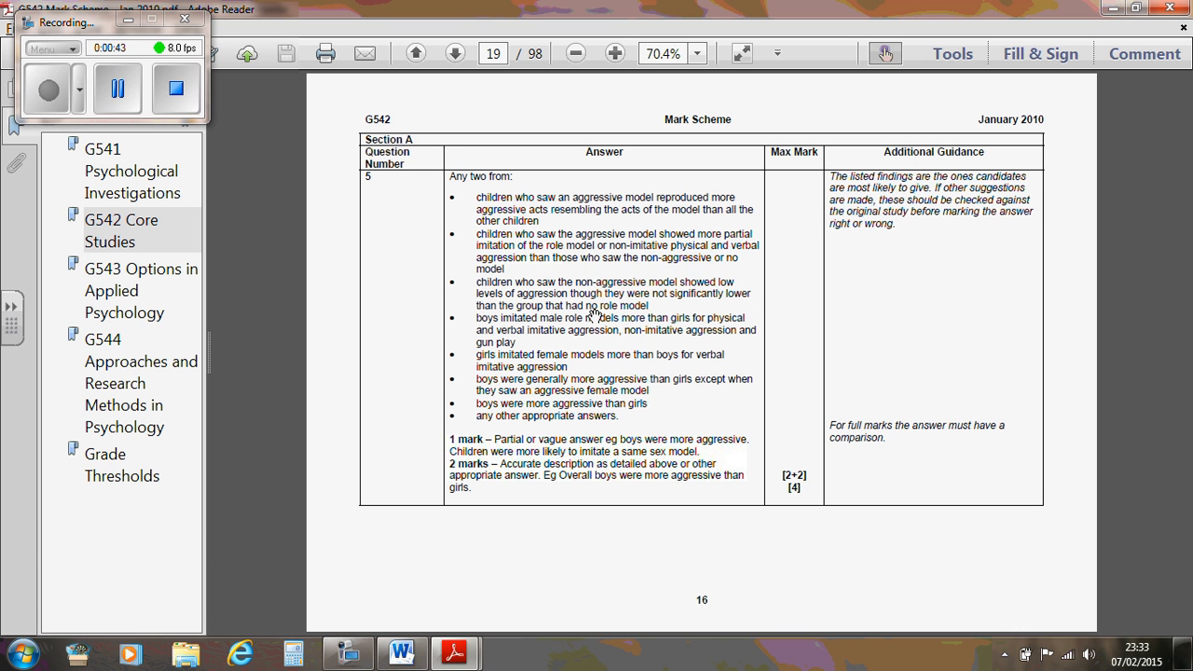
mouse_move(572, 329)
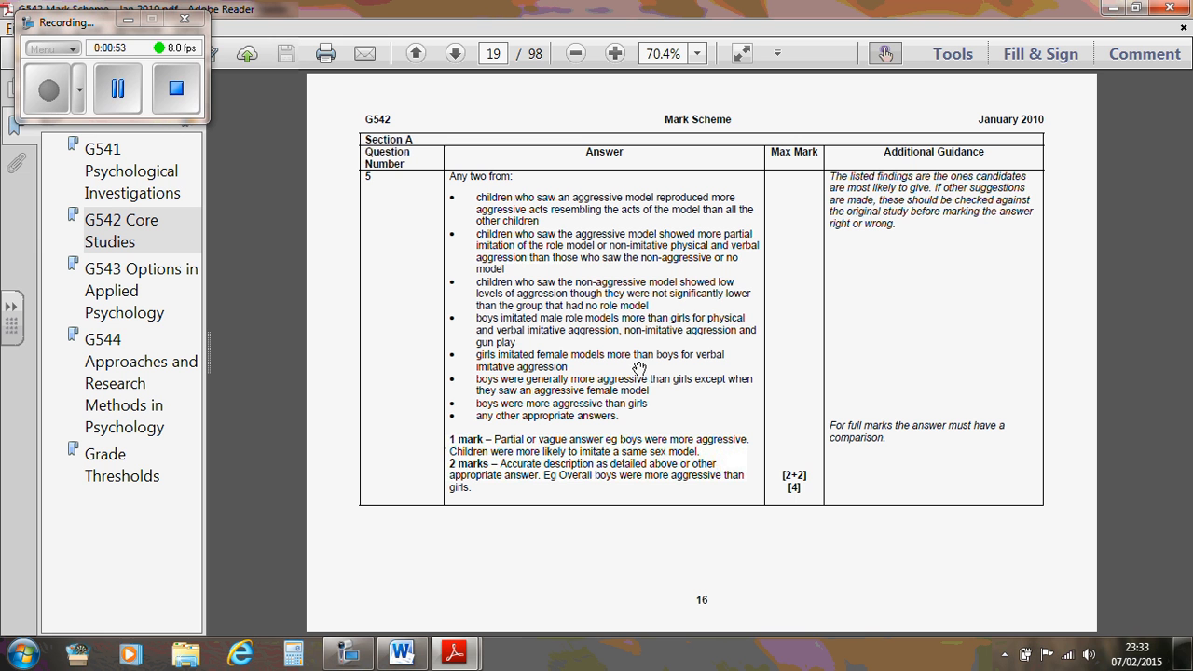
mouse_move(601, 376)
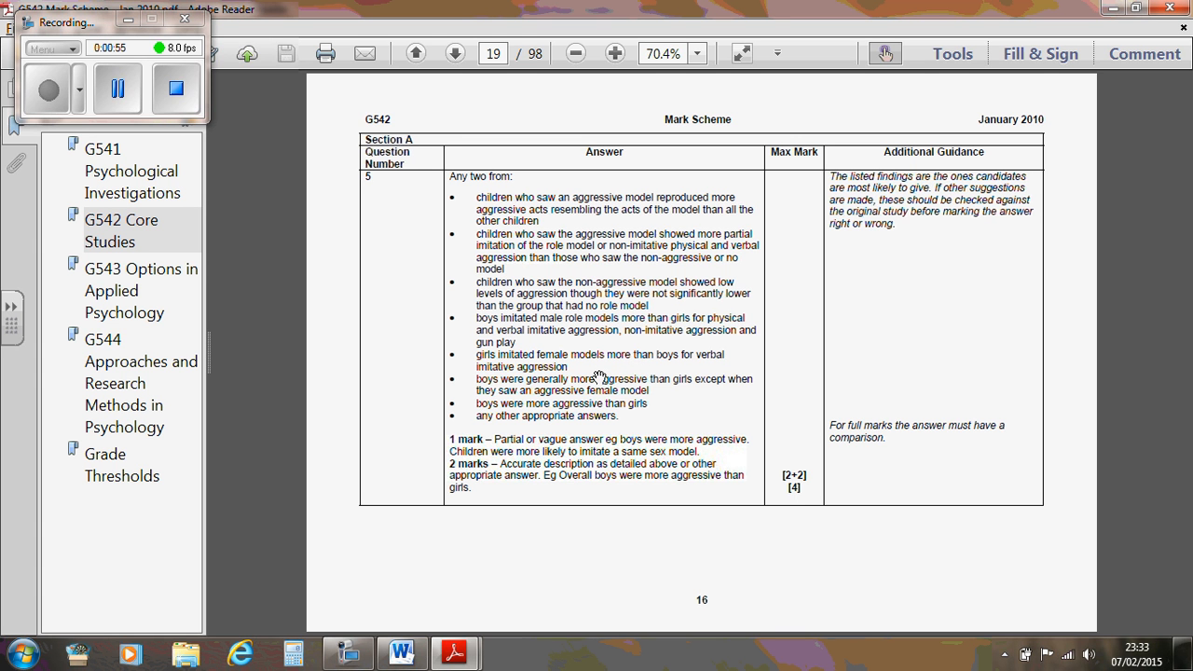
mouse_move(686, 393)
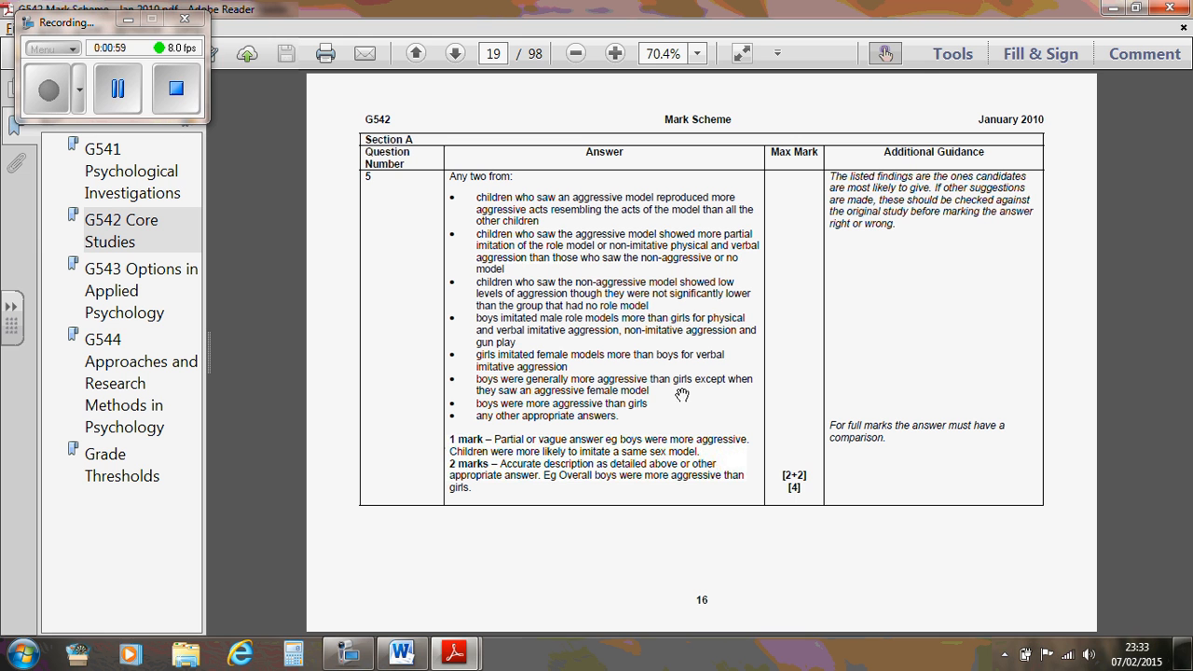
mouse_move(669, 414)
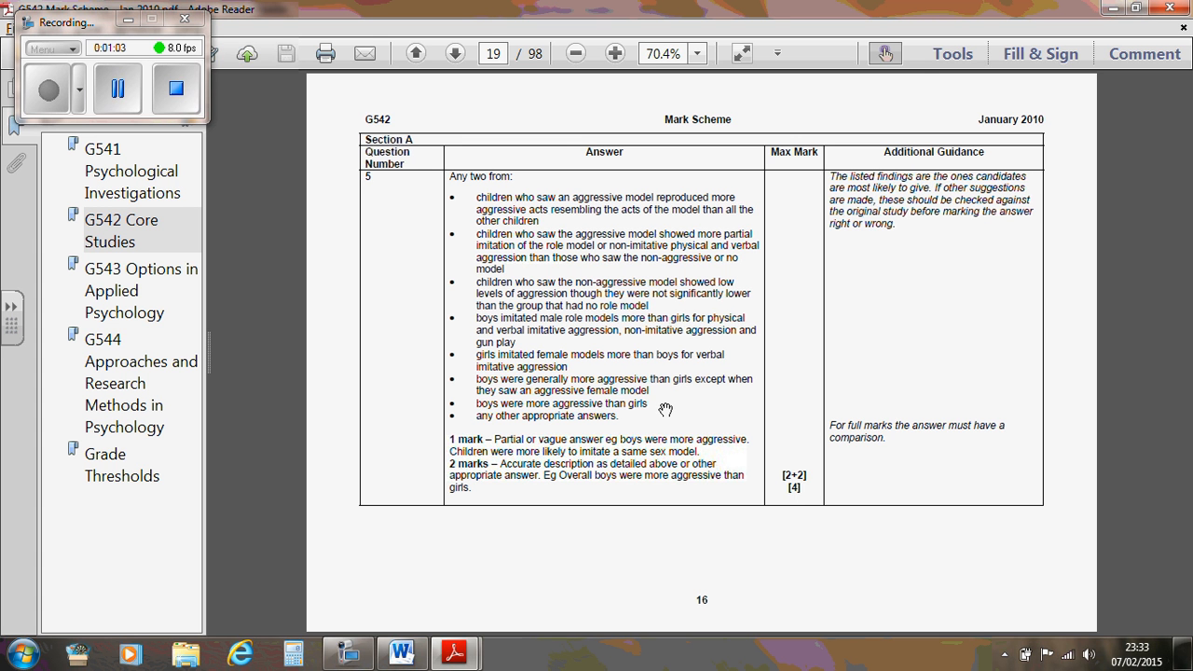
mouse_move(1020, 427)
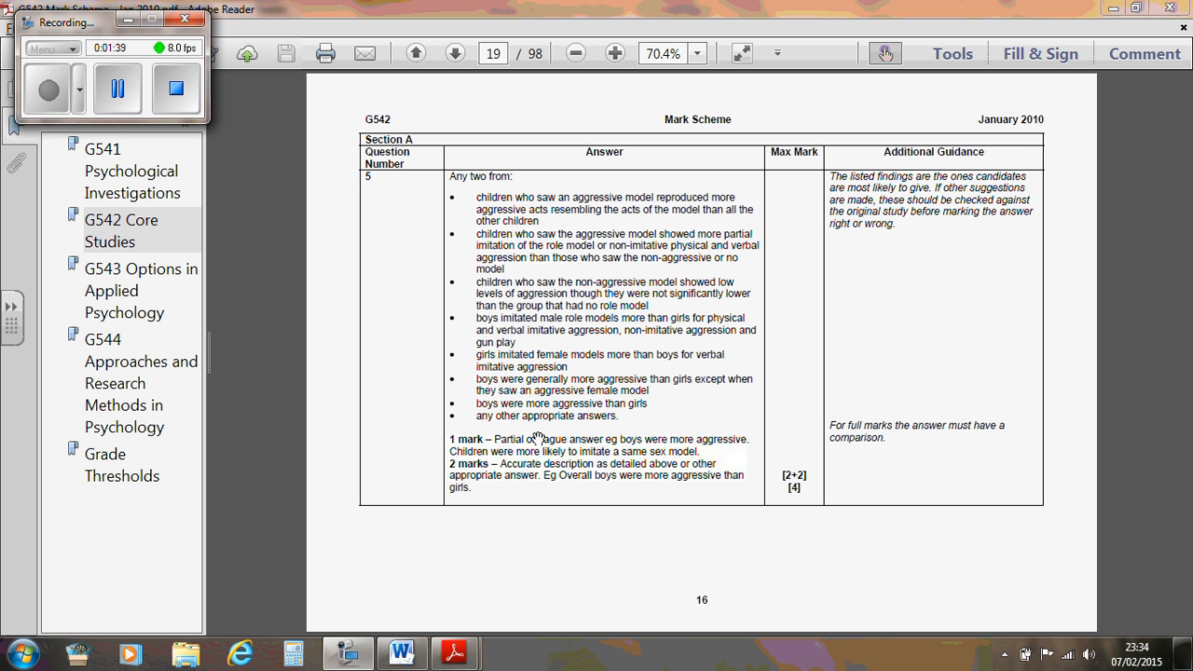
mouse_move(670, 462)
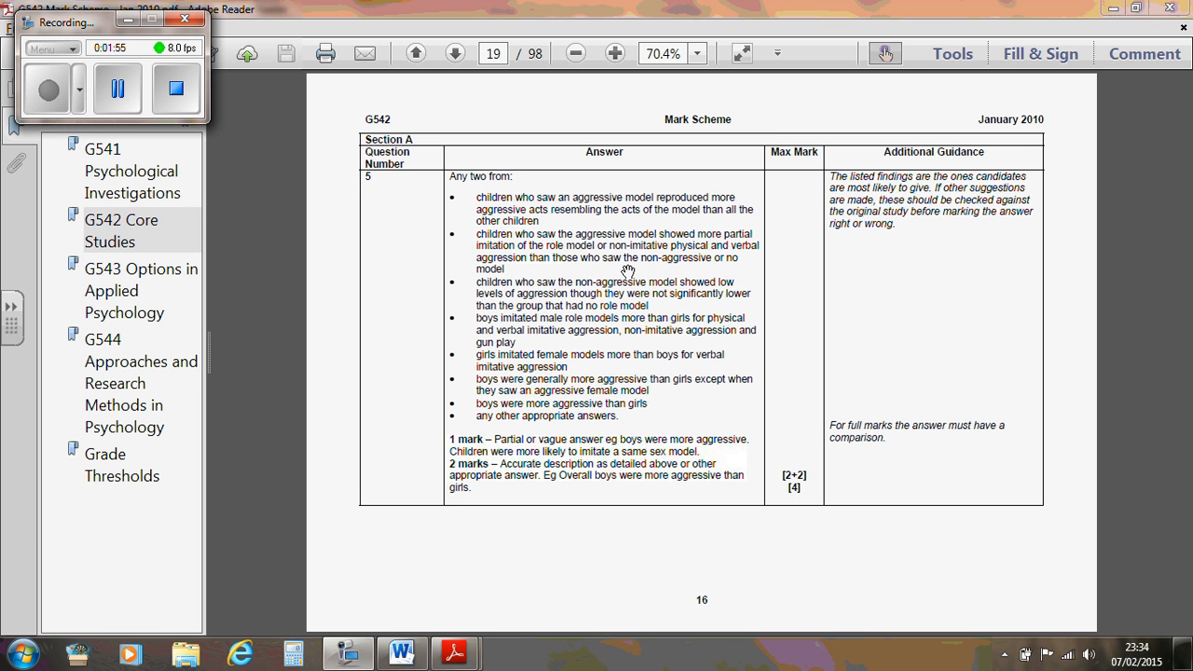
mouse_move(518, 283)
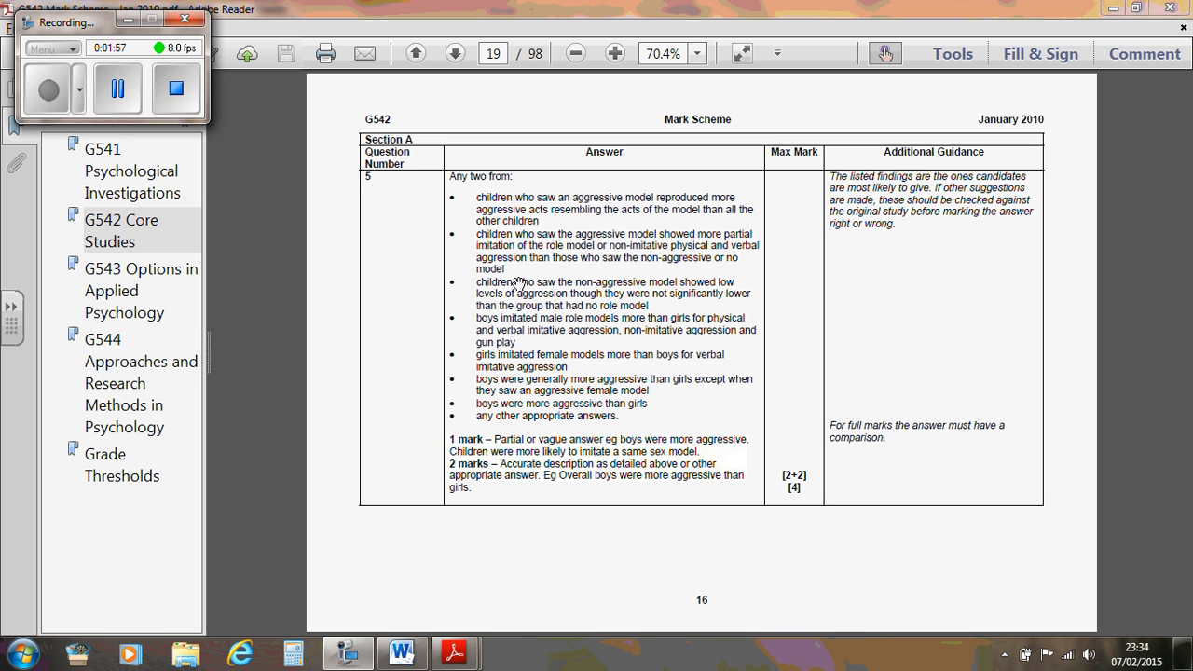
mouse_move(675, 412)
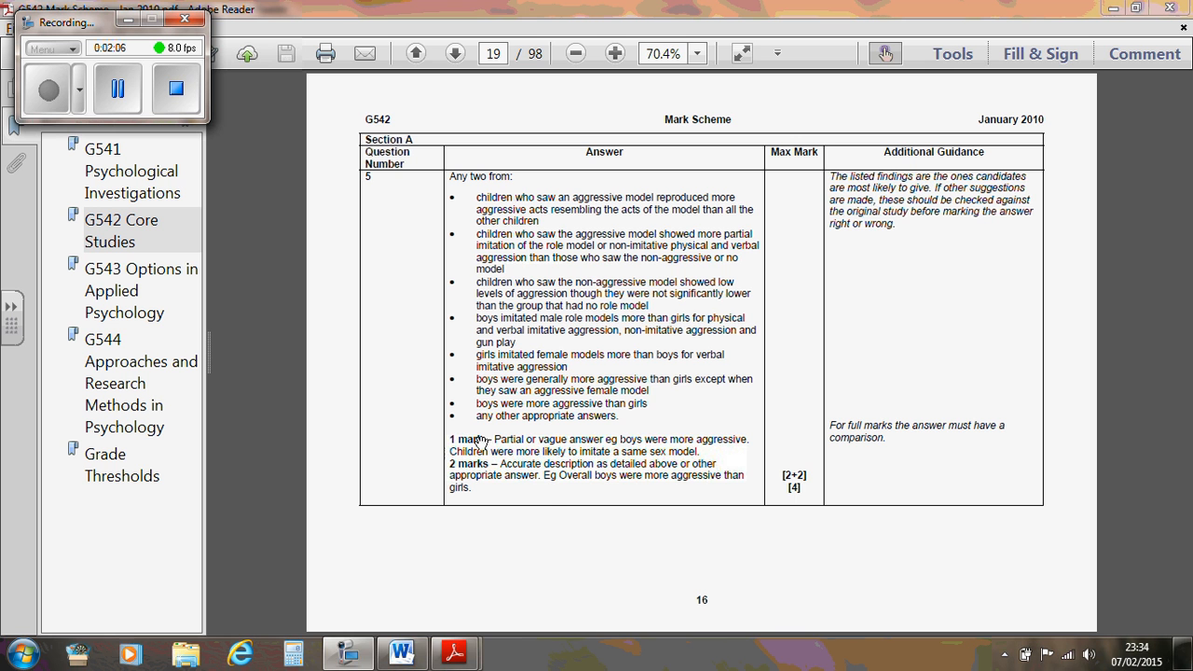
mouse_move(556, 488)
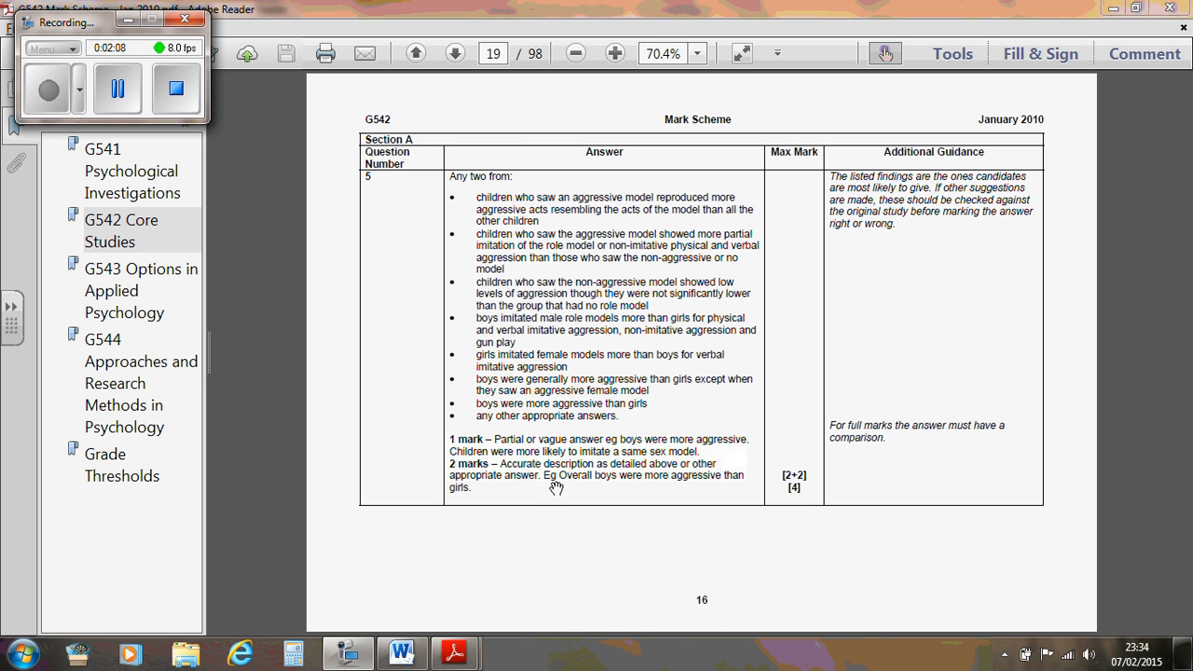
mouse_move(632, 416)
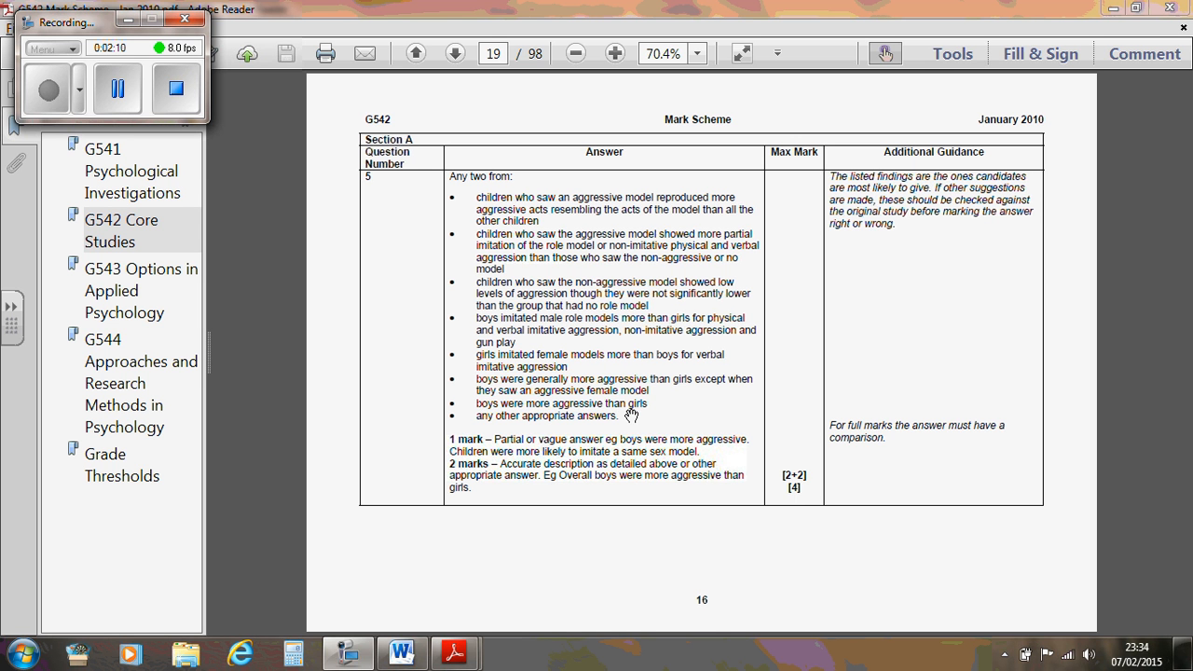
mouse_move(641, 438)
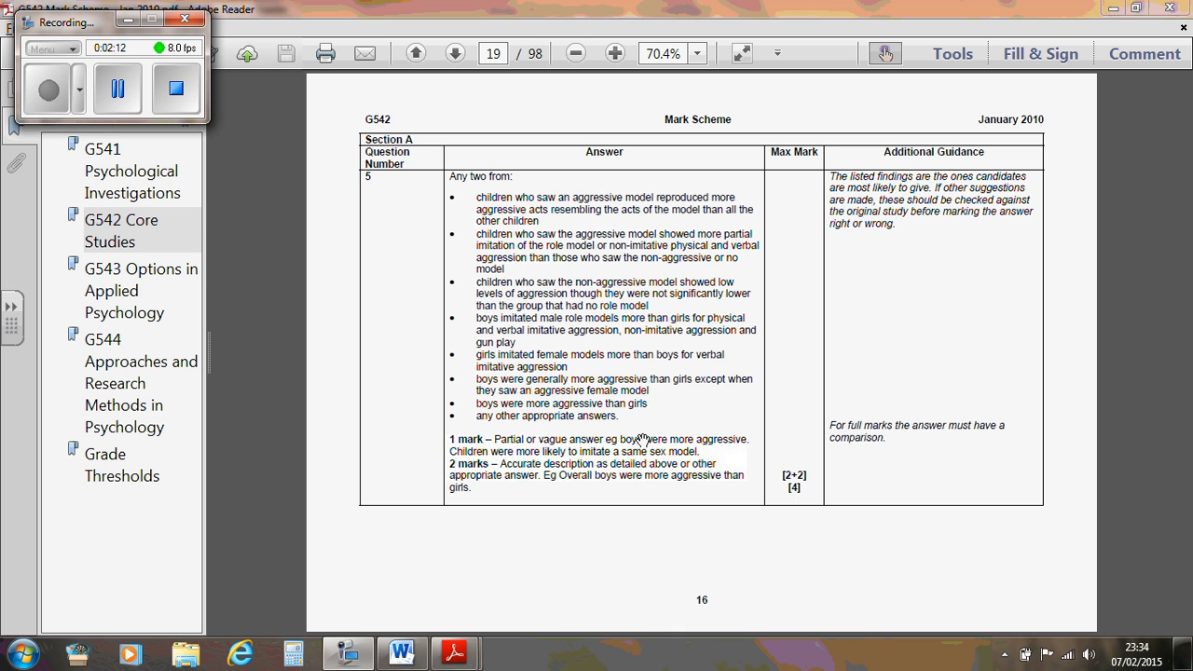